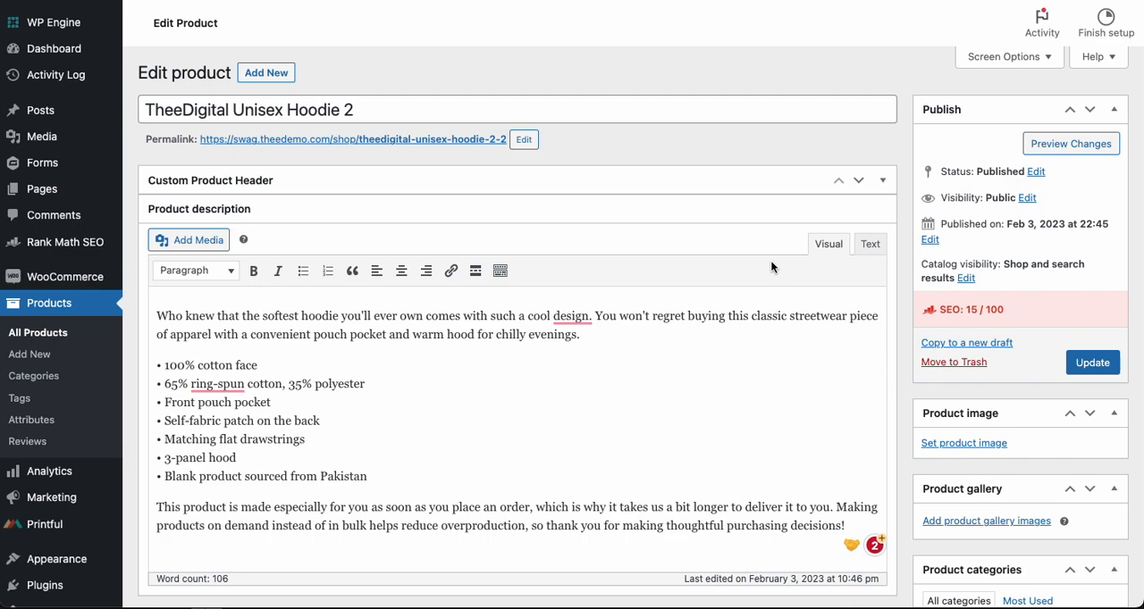
{"action": "mouse_move", "coordinate": [972, 261]}
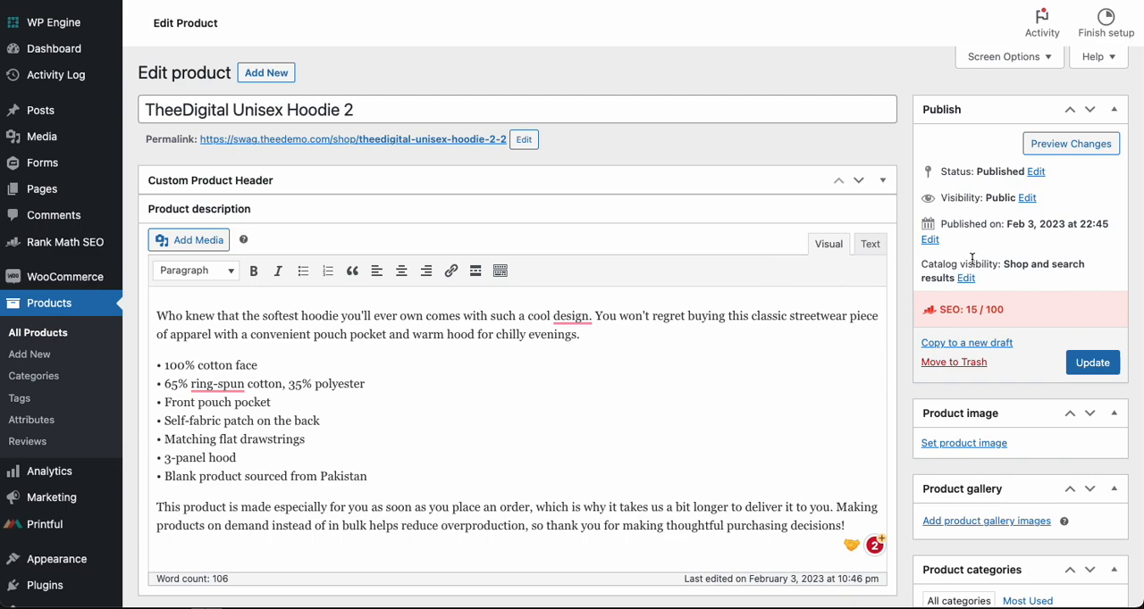
{"action": "mouse_move", "coordinate": [940, 411]}
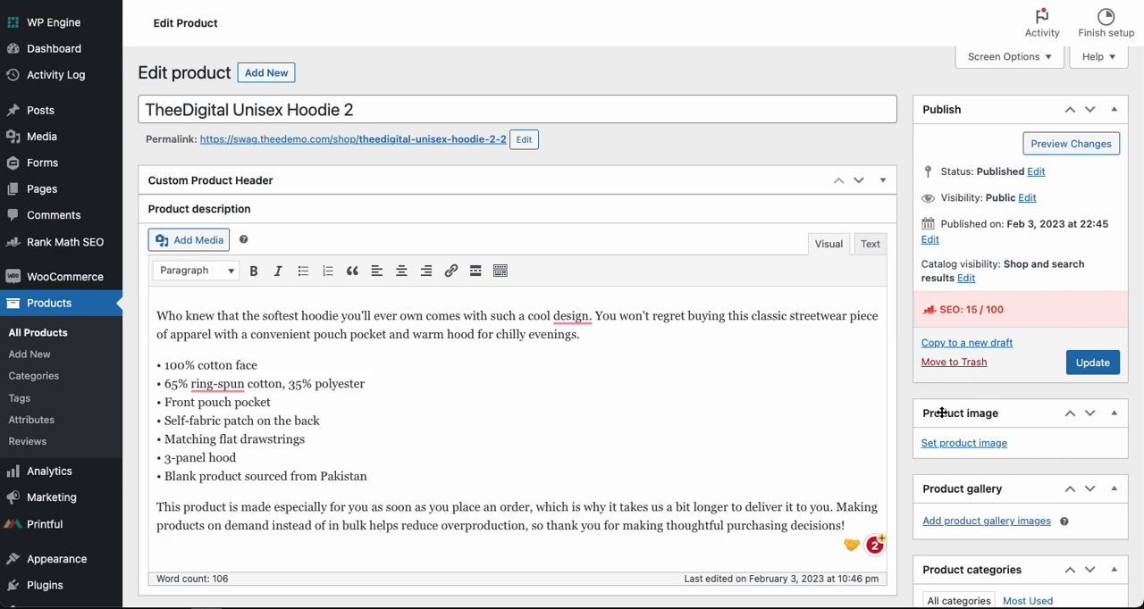
{"action": "mouse_move", "coordinate": [965, 443]}
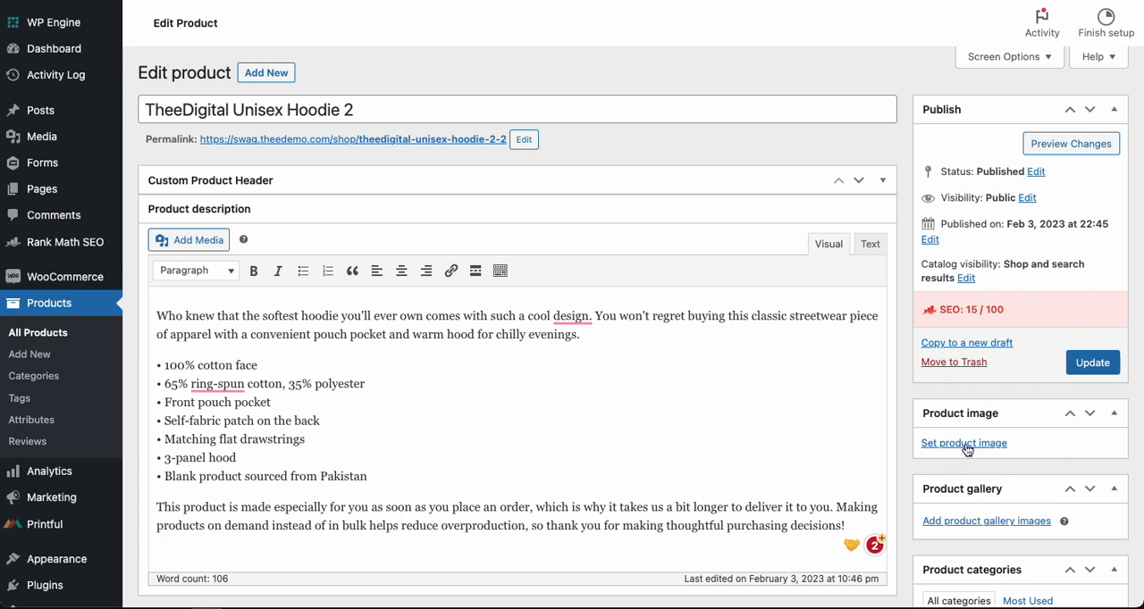
Pick the carbon grey hoodie photo of the man from the Media Library as the product image
{"action": "left_click", "coordinate": [963, 443]}
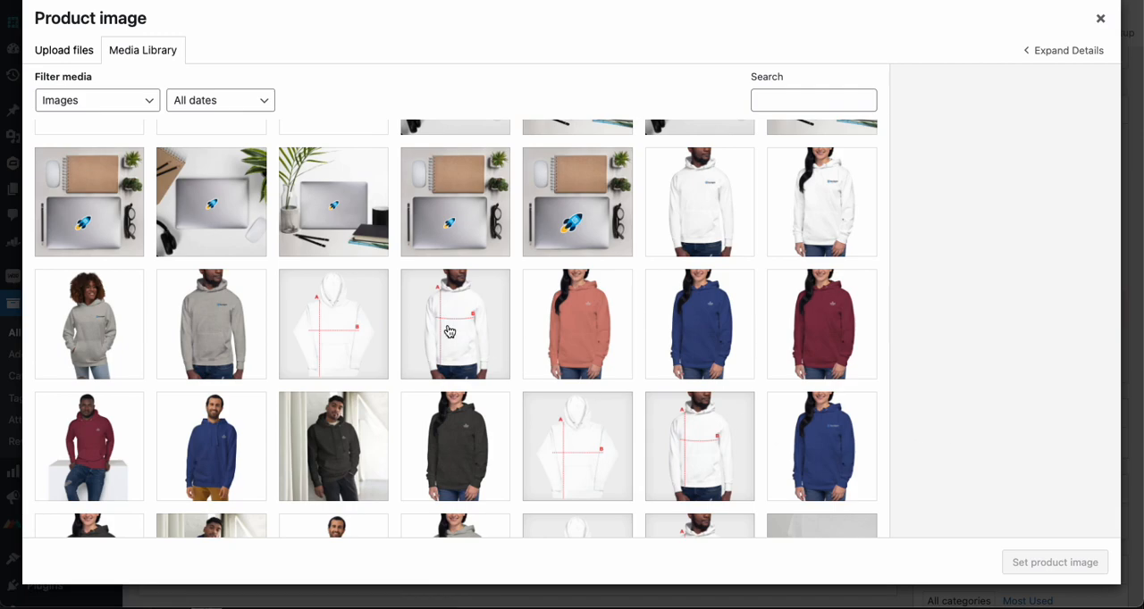
{"action": "scroll", "scroll_direction": "down", "scroll_amount": 3}
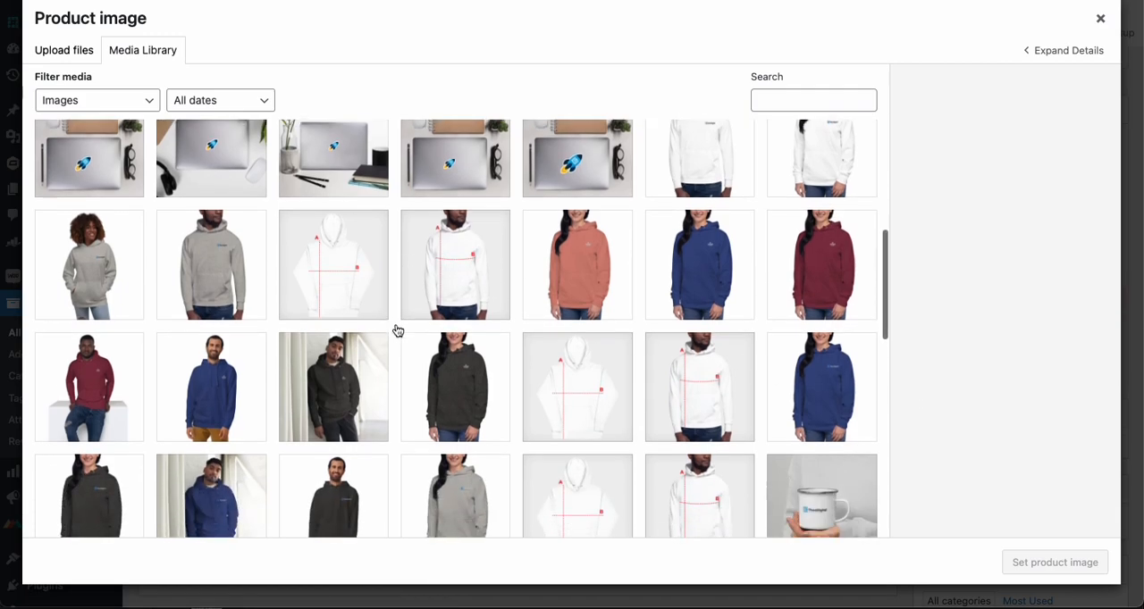
{"action": "scroll", "scroll_direction": "down", "scroll_amount": 3}
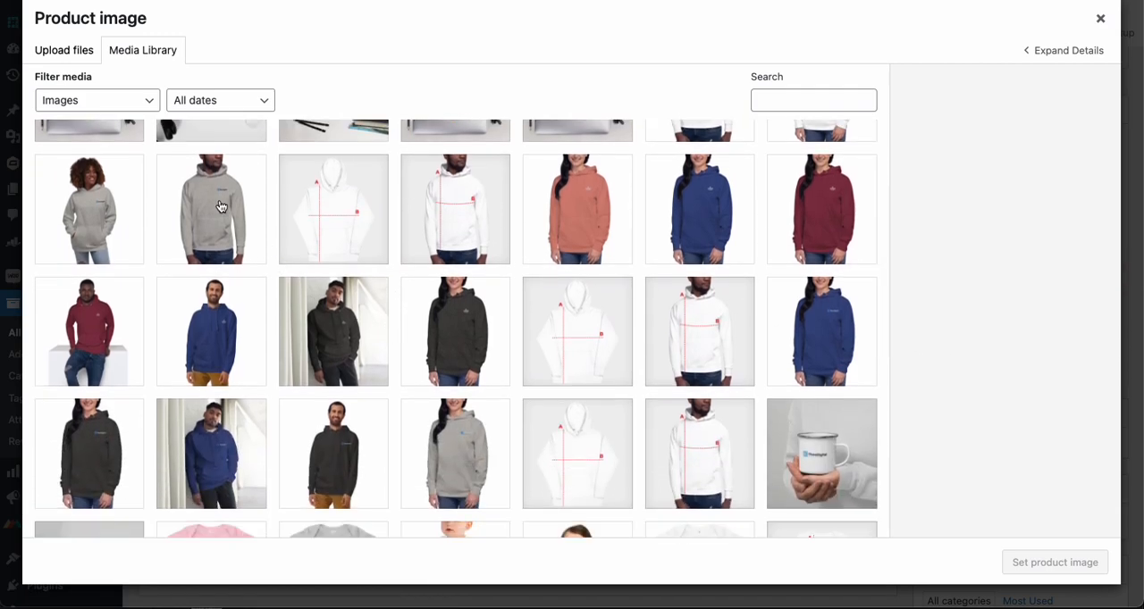
{"action": "left_click", "coordinate": [210, 209]}
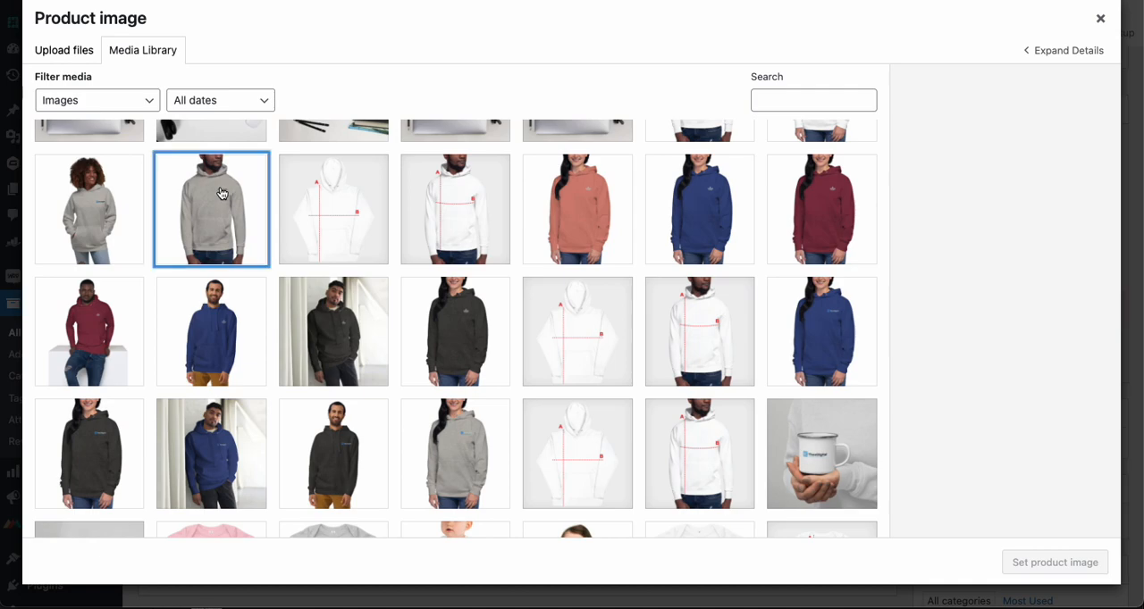
{"action": "left_click", "coordinate": [211, 209]}
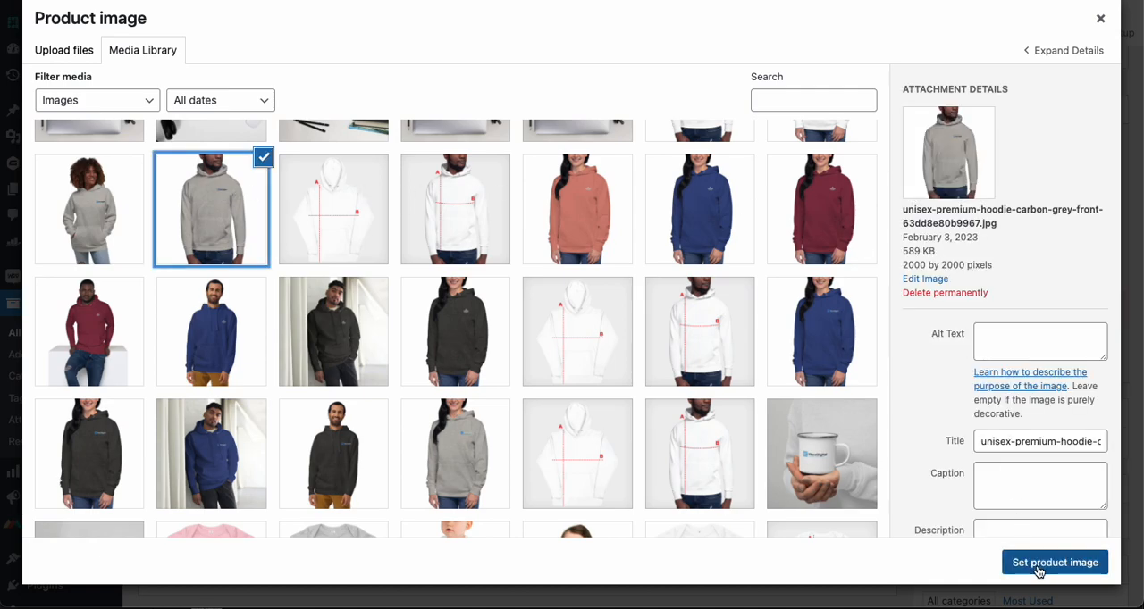
{"action": "left_click", "coordinate": [1054, 561]}
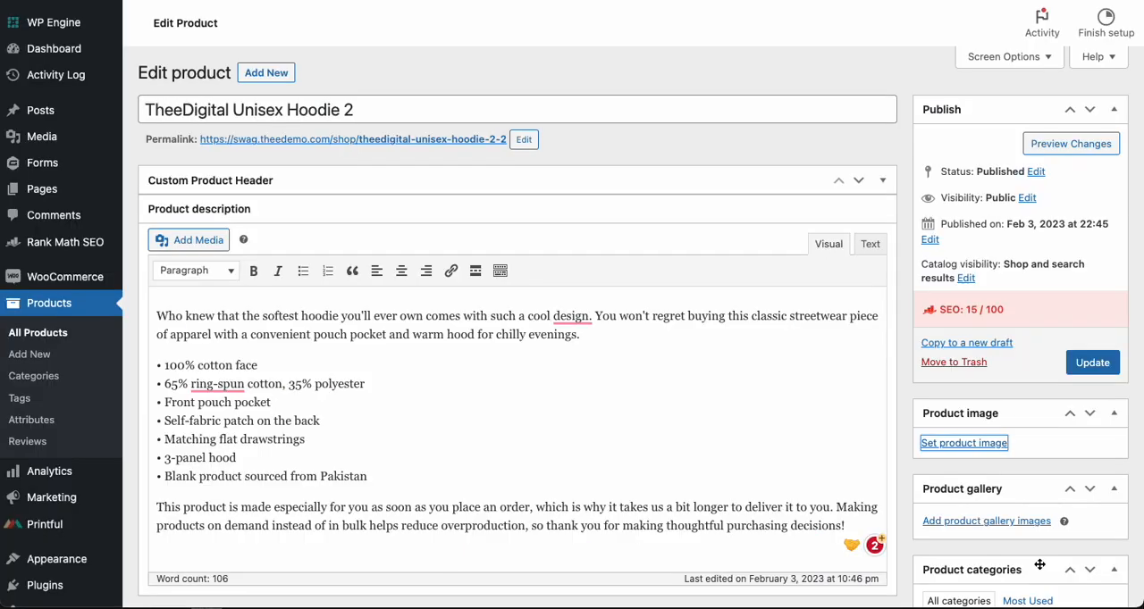
{"action": "left_click", "coordinate": [963, 443]}
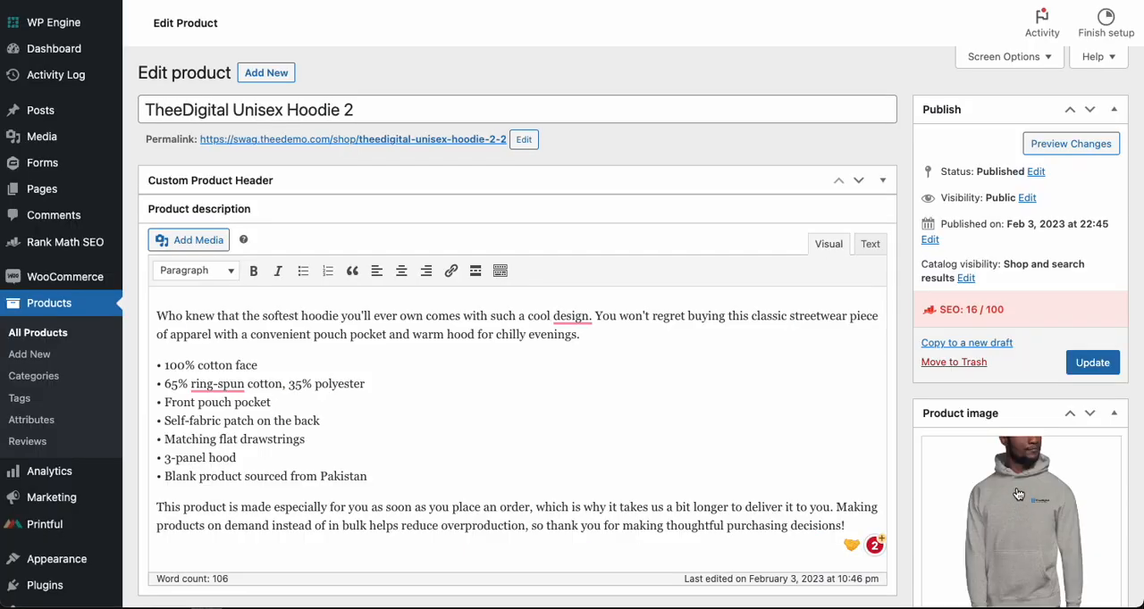
{"action": "scroll", "scroll_direction": "down", "scroll_amount": 3}
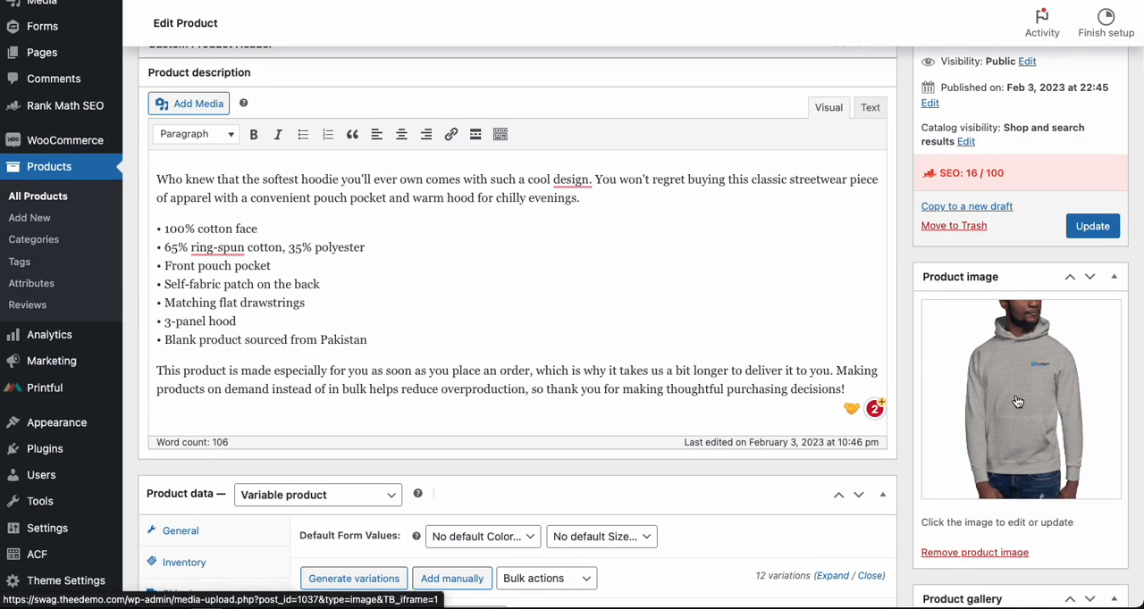
{"action": "scroll", "scroll_direction": "down", "scroll_amount": 3}
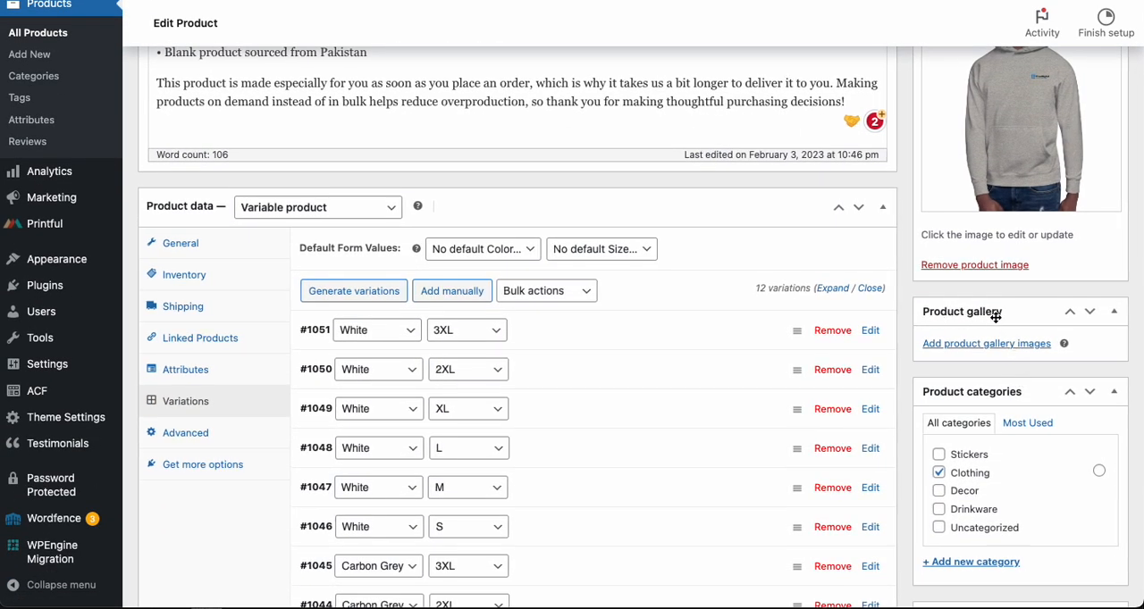
{"action": "mouse_move", "coordinate": [973, 350]}
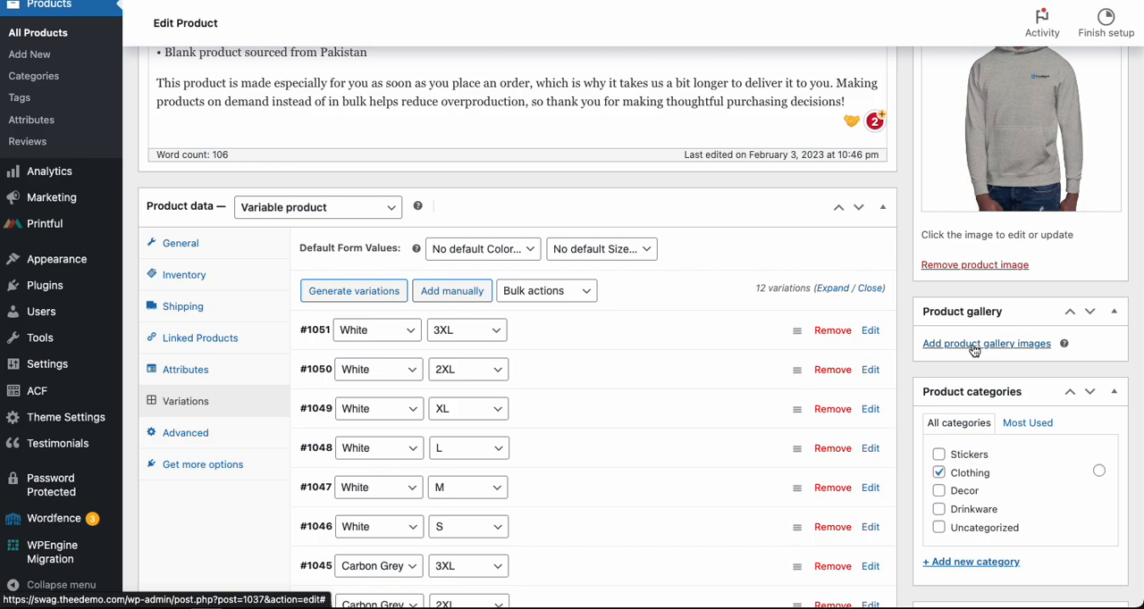
Add the grey and charcoal hoodie photos of the woman to the product gallery
{"action": "left_click", "coordinate": [986, 343]}
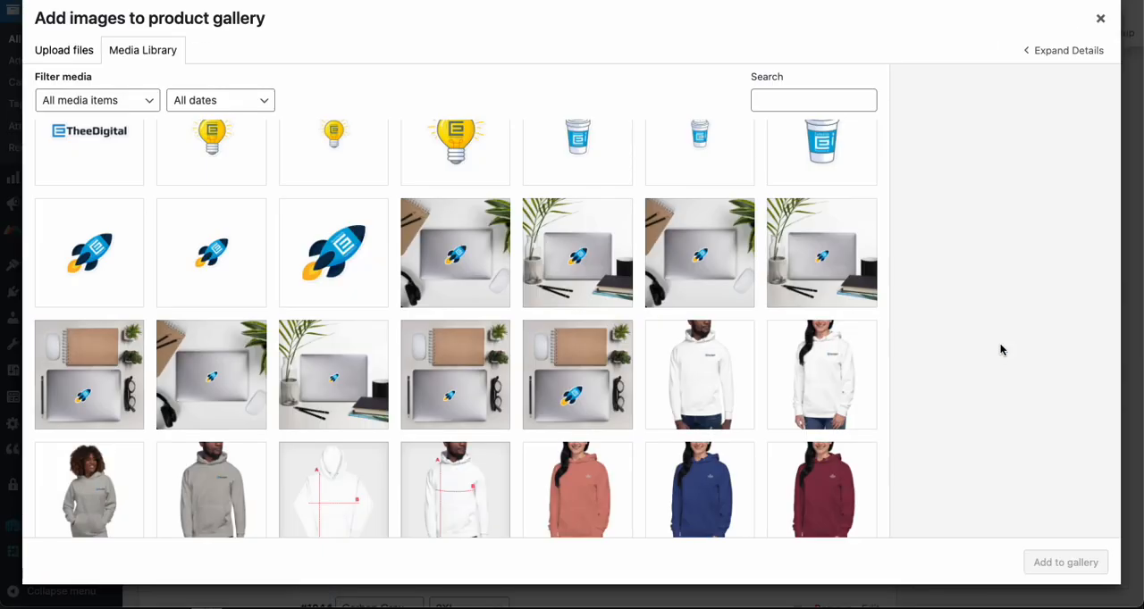
{"action": "scroll", "scroll_direction": "down", "scroll_amount": 3}
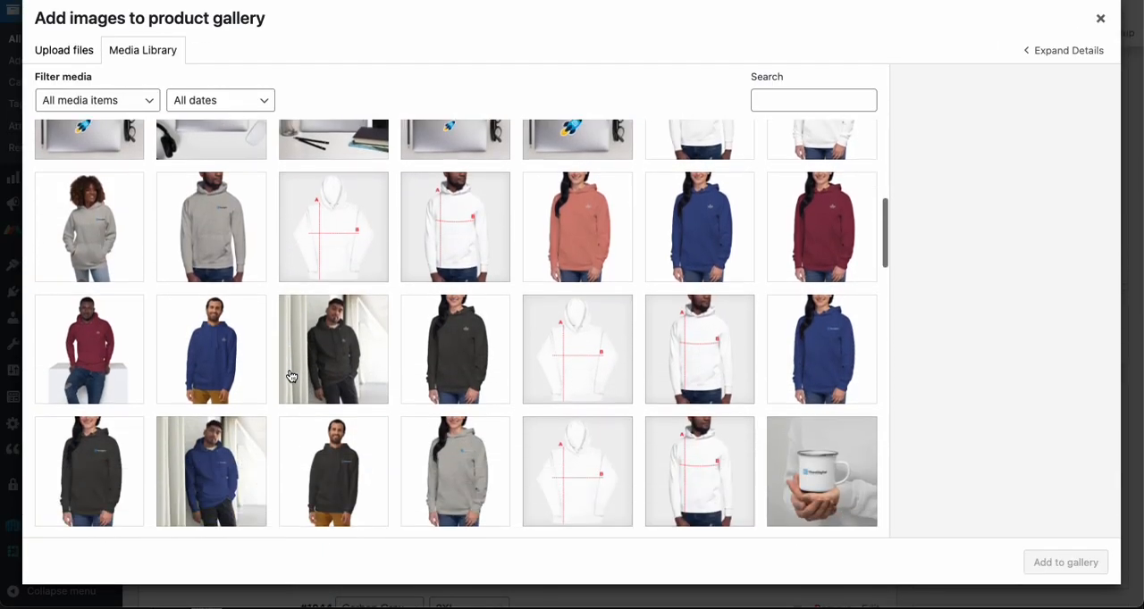
{"action": "scroll", "scroll_direction": "down", "scroll_amount": 3}
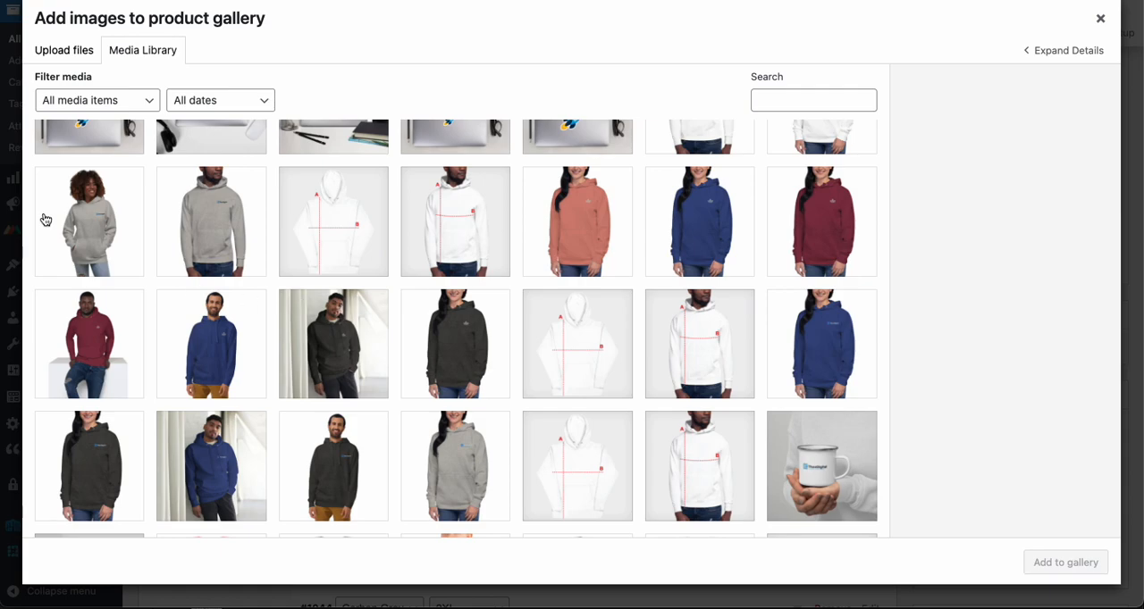
{"action": "left_click", "coordinate": [89, 222]}
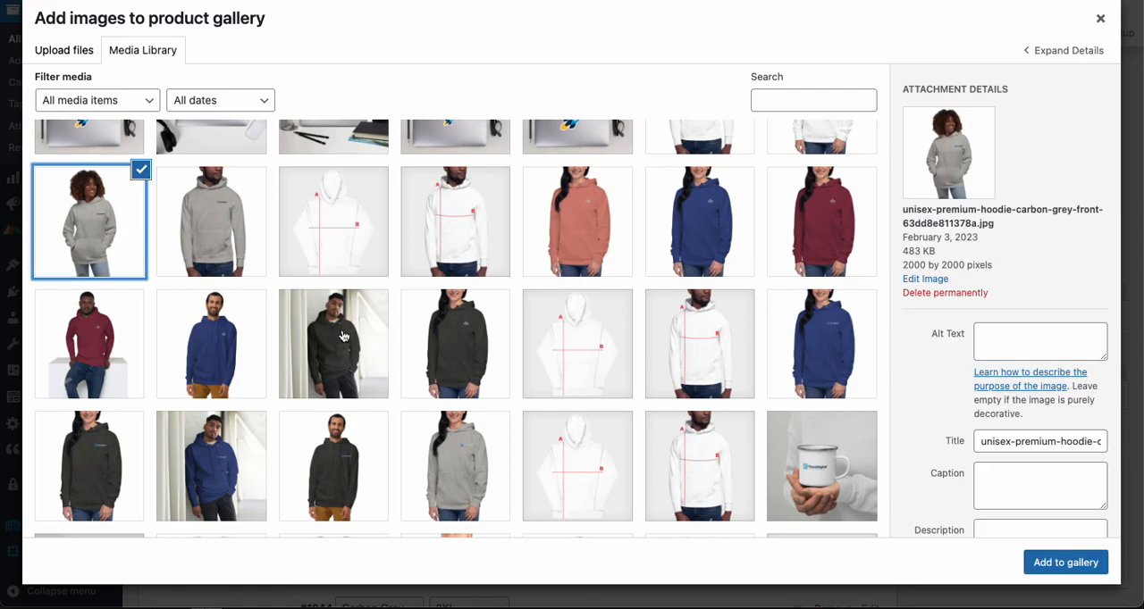
{"action": "left_click", "coordinate": [454, 400]}
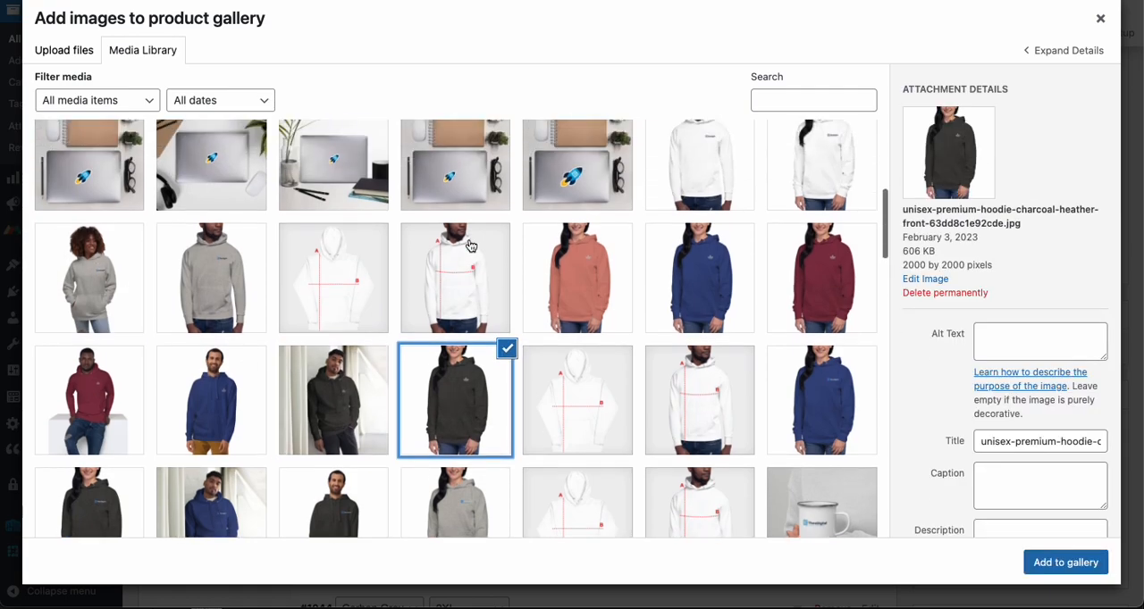
{"action": "left_click", "coordinate": [1065, 561]}
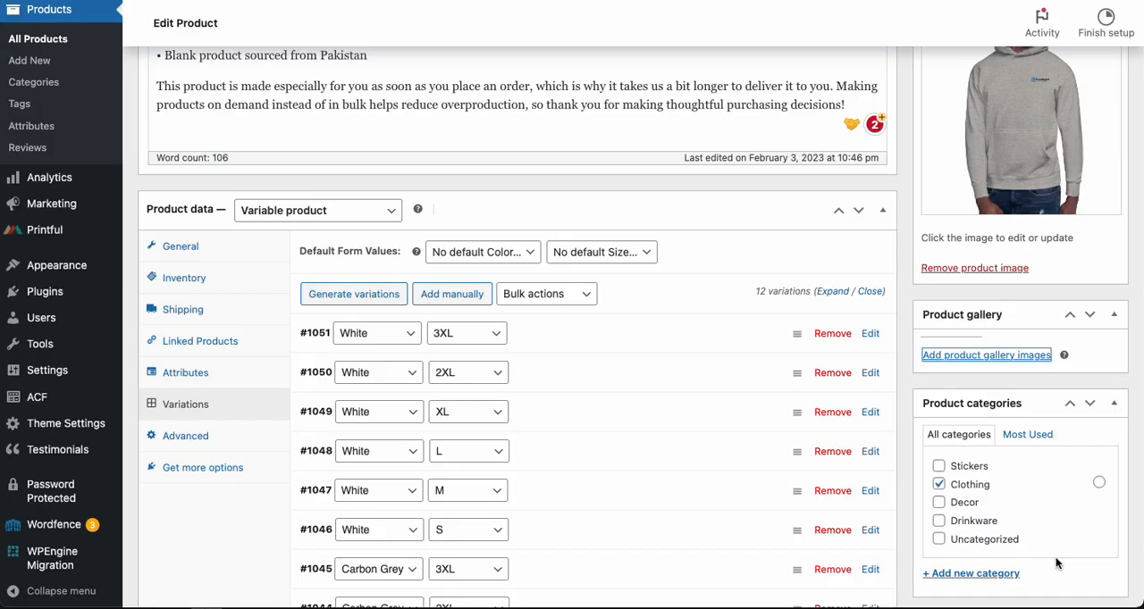
Add a further charcoal hoodie photo, bringing the gallery to three images
{"action": "left_click", "coordinate": [987, 353]}
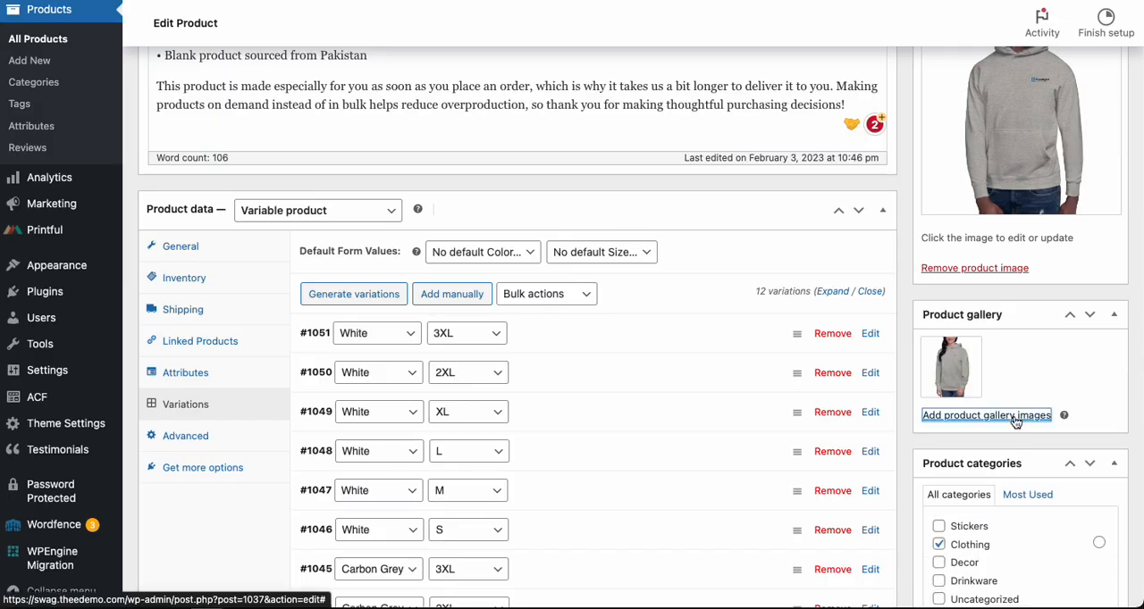
{"action": "left_click", "coordinate": [987, 414]}
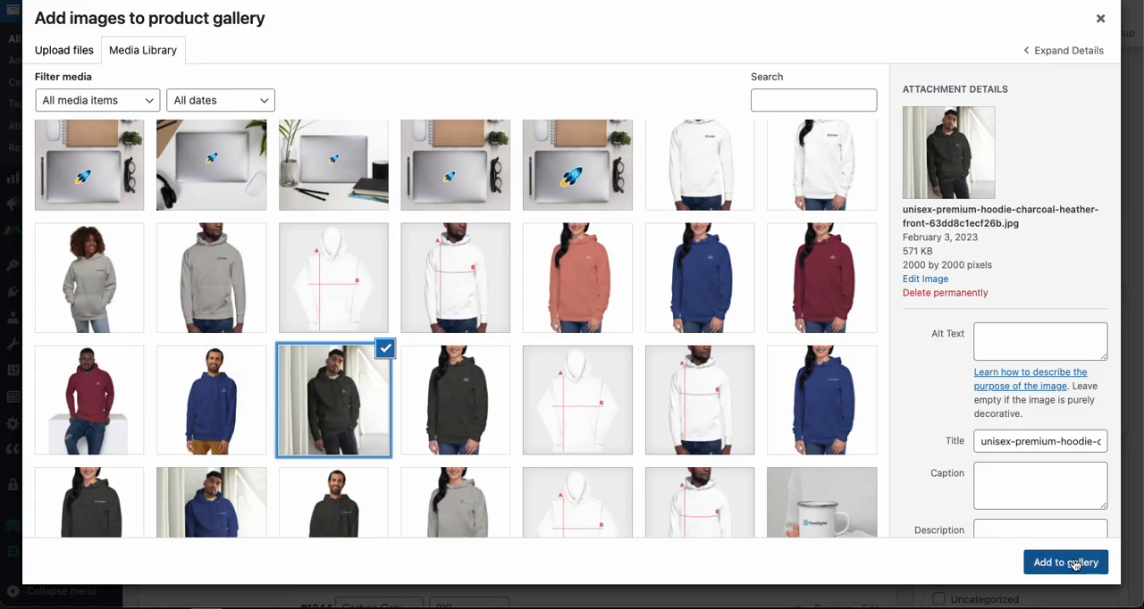
{"action": "left_click", "coordinate": [333, 400]}
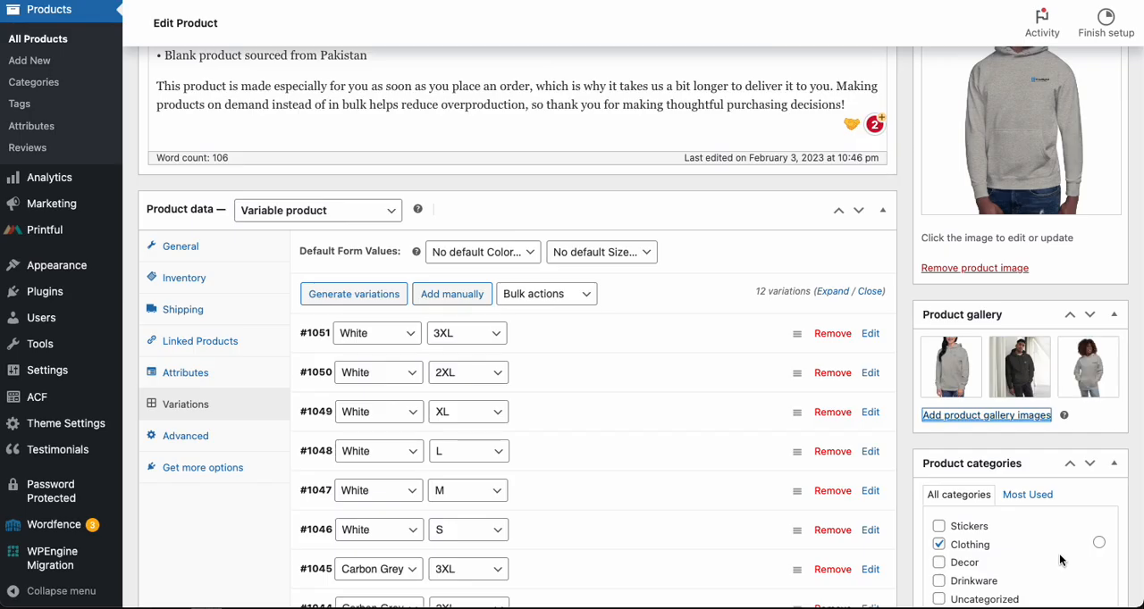
Add the royal blue and charcoal hoodie photos so the gallery holds six images
{"action": "left_click", "coordinate": [985, 415]}
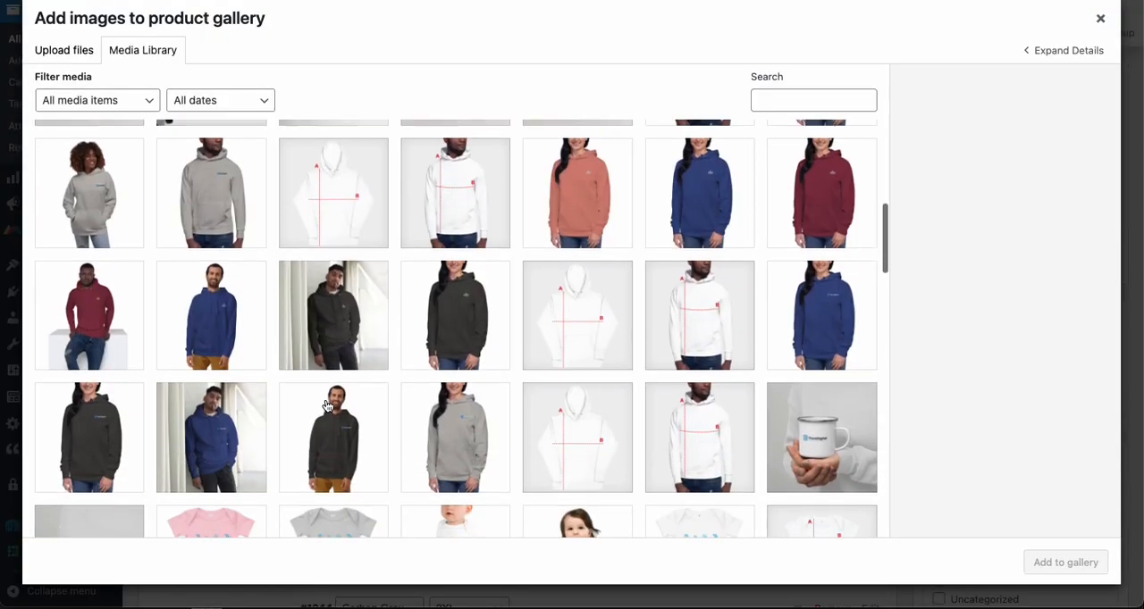
{"action": "left_click", "coordinate": [211, 314]}
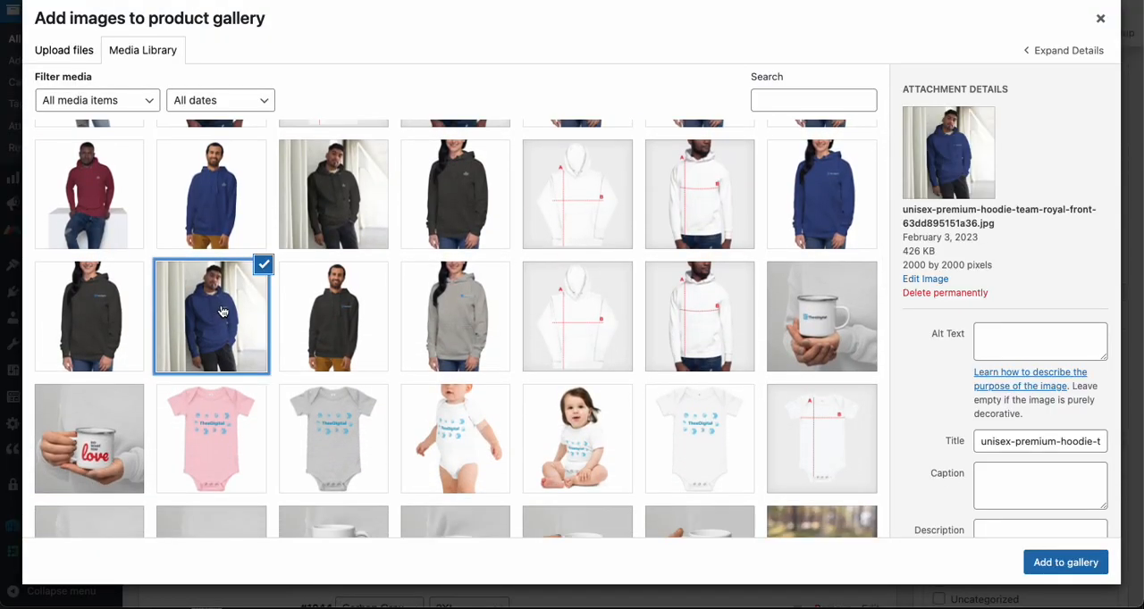
{"action": "left_click", "coordinate": [332, 316]}
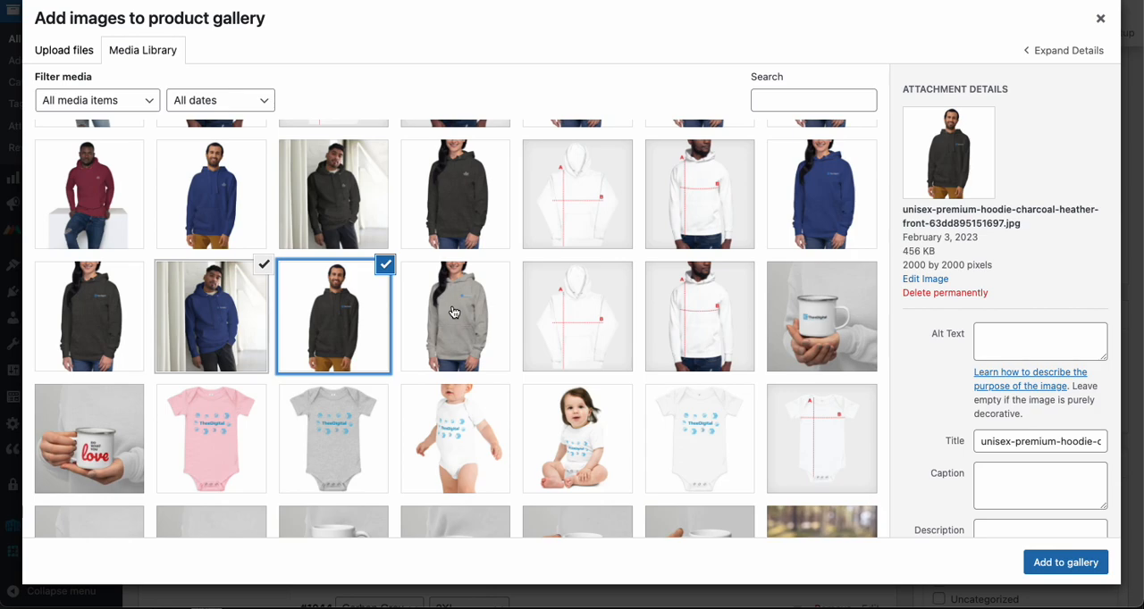
{"action": "left_click", "coordinate": [1065, 561]}
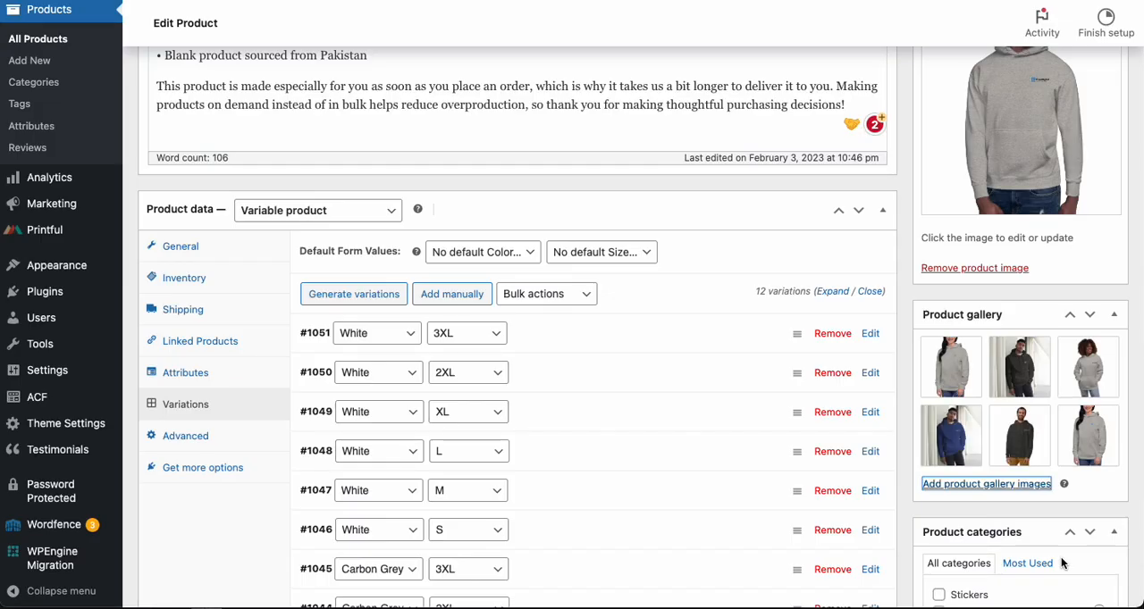
Reorder the gallery thumbnails: three grey hoodies first, then two charcoal and the royal blue
{"action": "scroll", "scroll_direction": "down", "scroll_amount": 3}
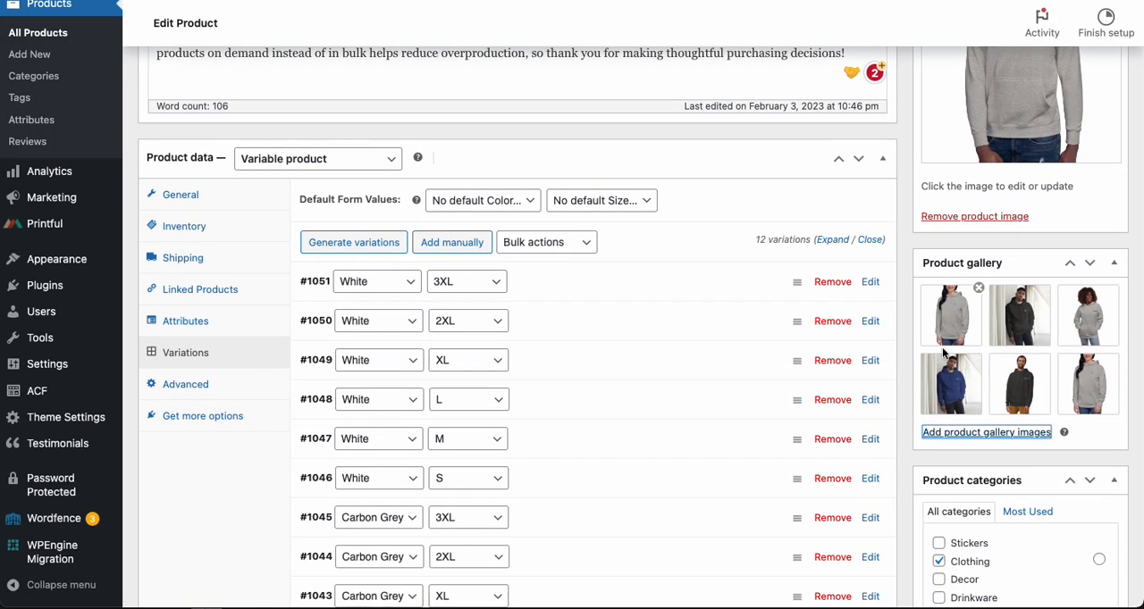
{"action": "mouse_move", "coordinate": [1087, 315]}
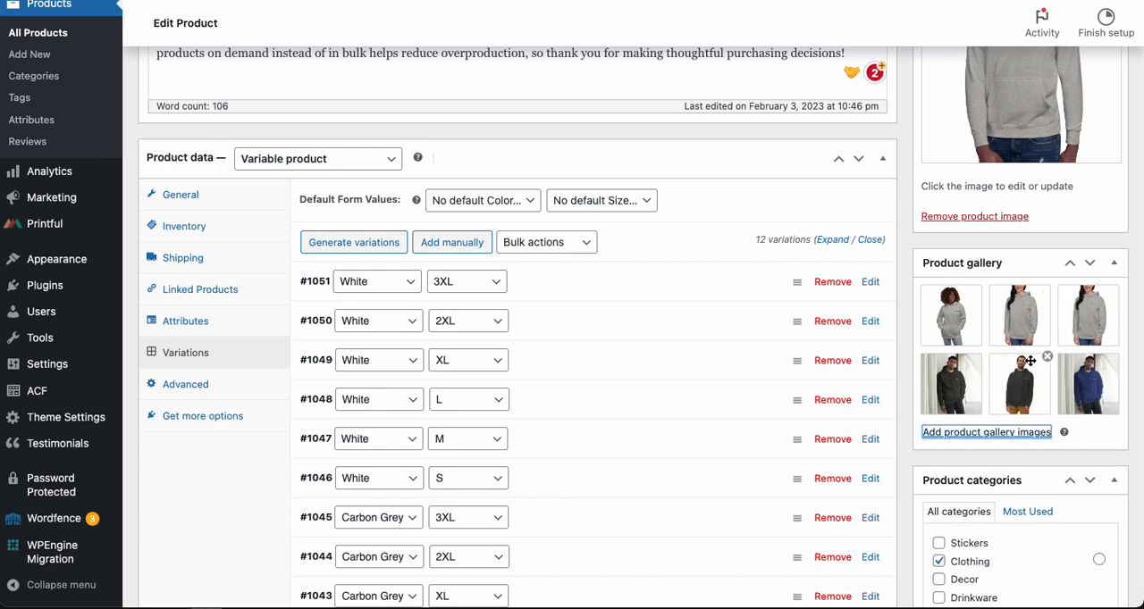
{"action": "mouse_move", "coordinate": [1047, 358]}
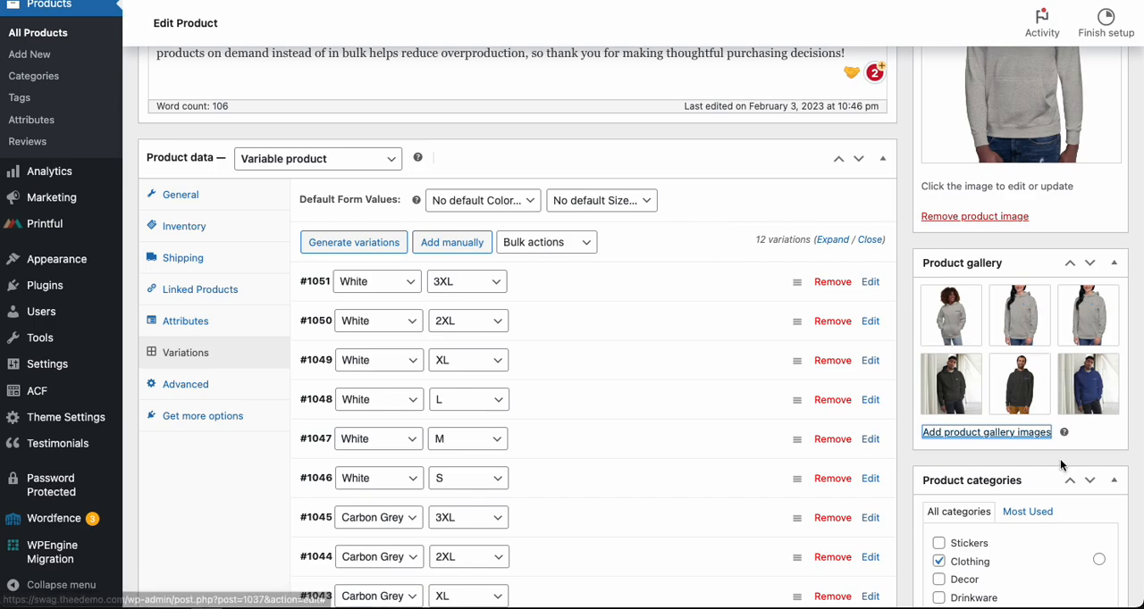
{"action": "scroll", "scroll_direction": "down", "scroll_amount": 3}
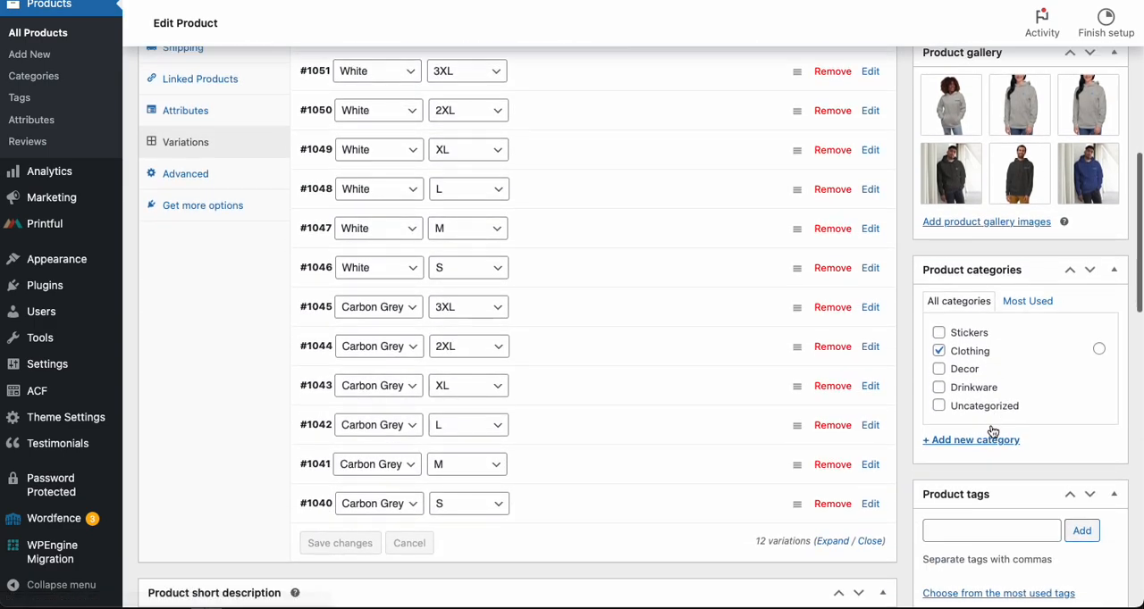
{"action": "scroll", "scroll_direction": "down", "scroll_amount": 3}
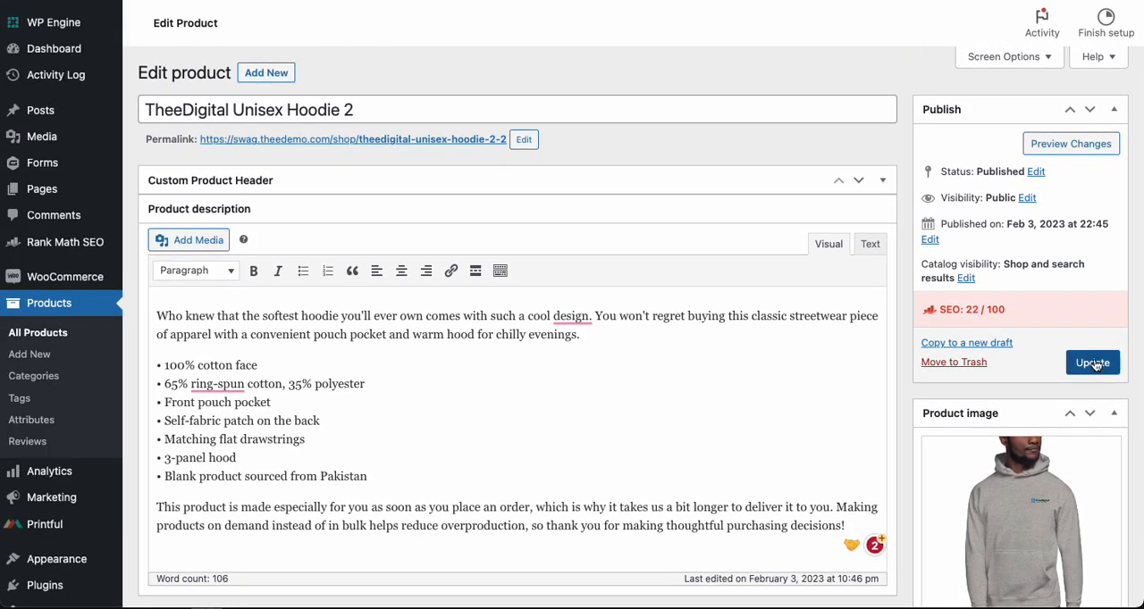
Update the Hoodie 2 product and go to its live storefront page
{"action": "left_click", "coordinate": [1092, 361]}
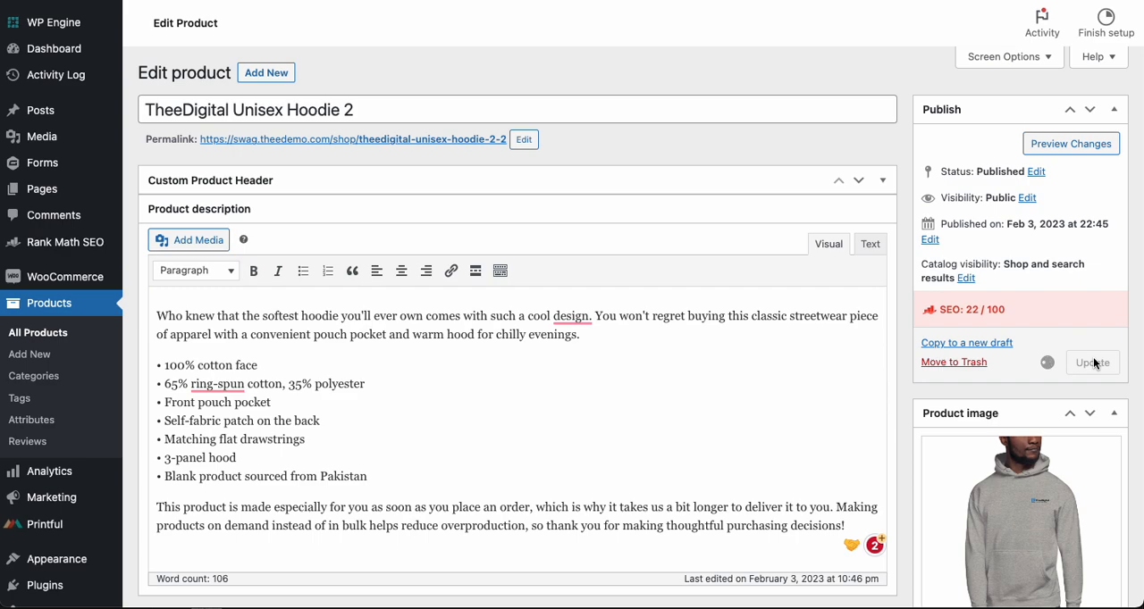
{"action": "left_click", "coordinate": [1090, 361]}
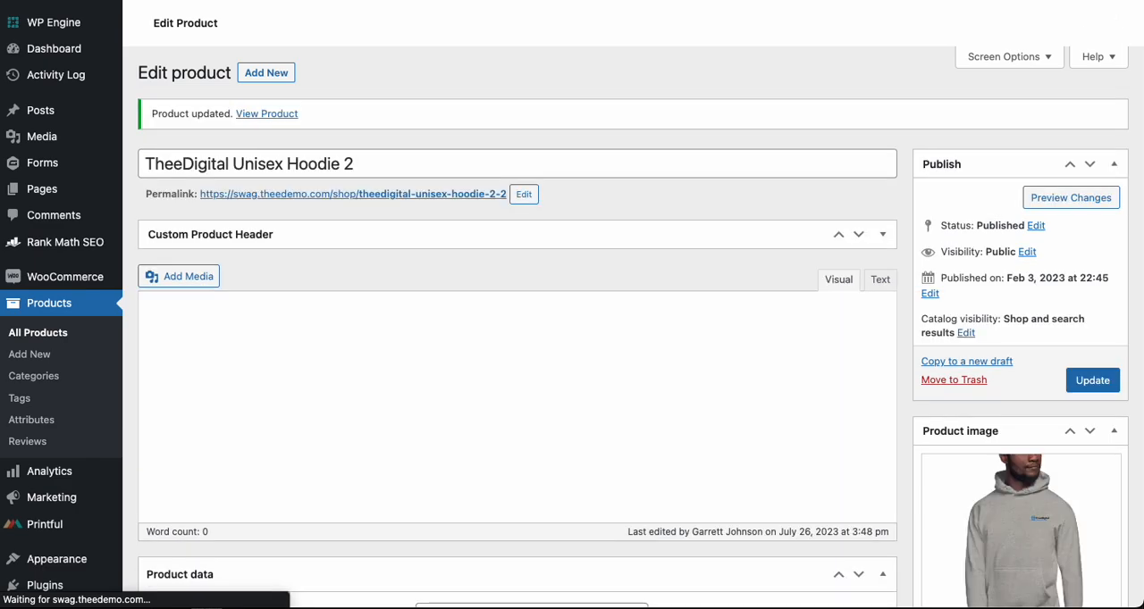
{"action": "left_click", "coordinate": [266, 114]}
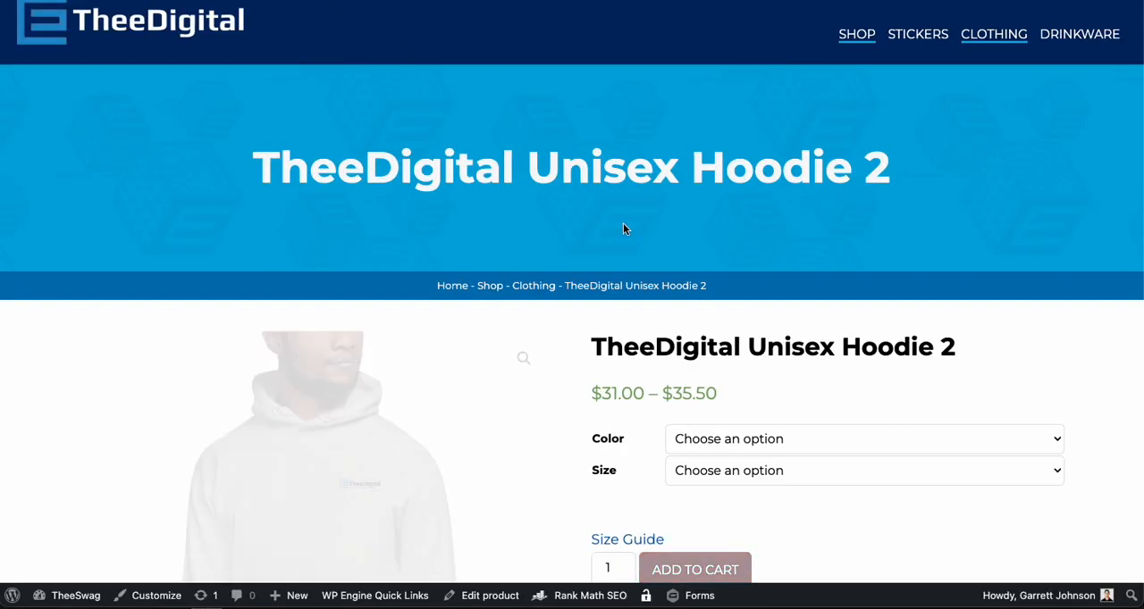
Scroll the storefront page to see the grey main photo and six gallery thumbnails
{"action": "scroll", "scroll_direction": "down", "scroll_amount": 3}
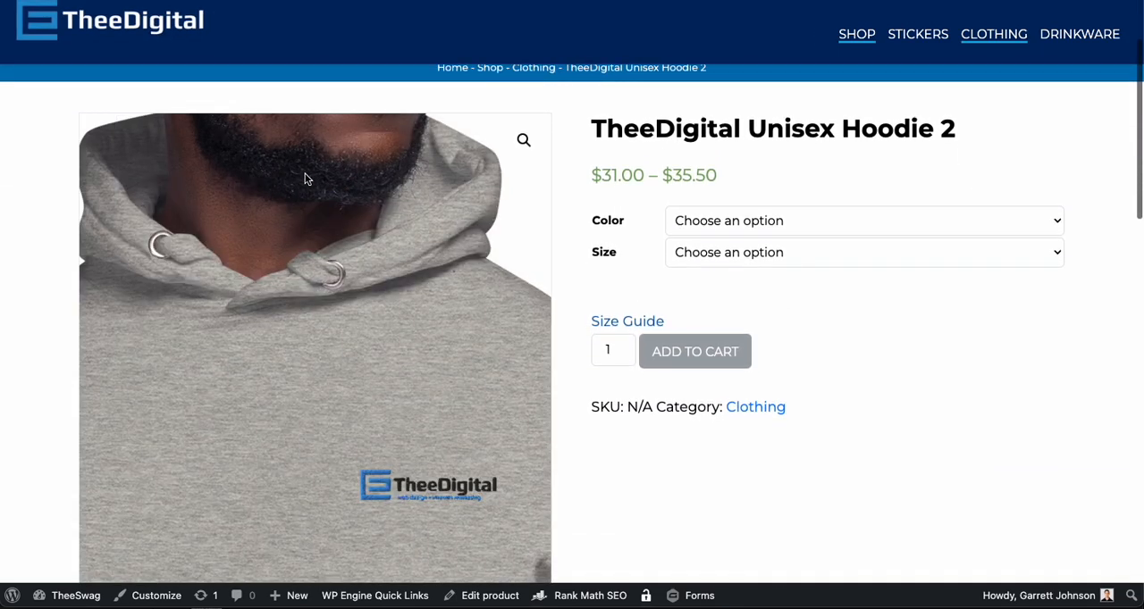
{"action": "scroll", "scroll_direction": "down", "scroll_amount": 3}
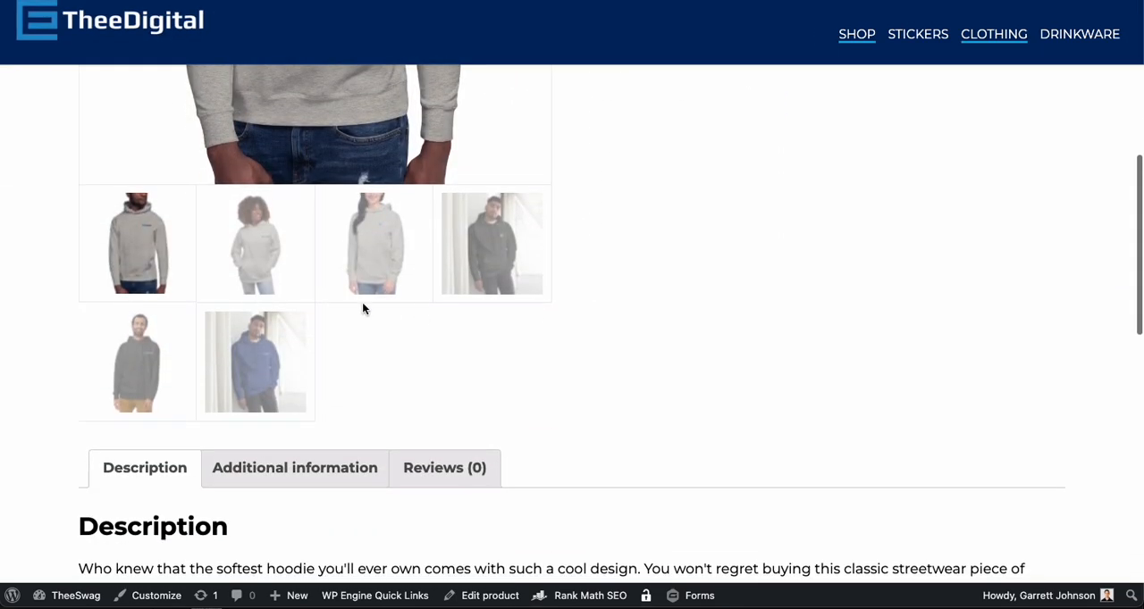